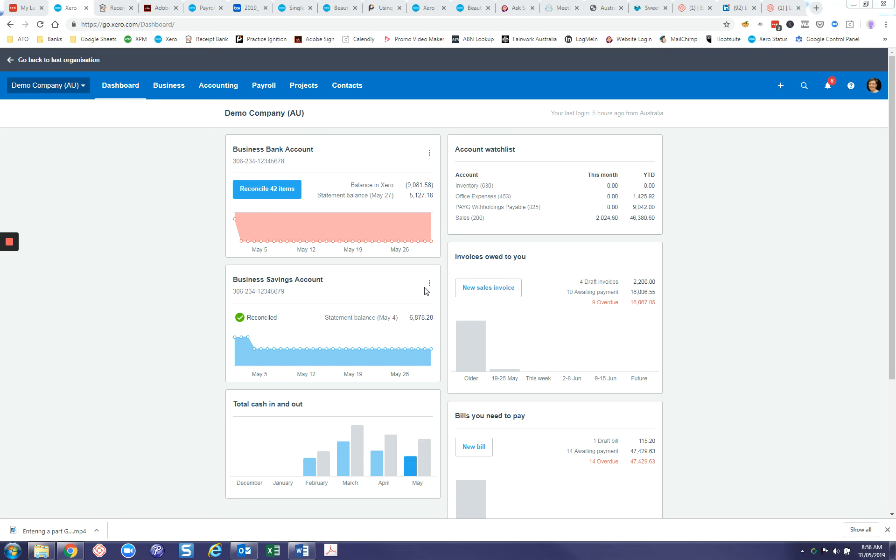
# Start reconciling the Business Bank Account's 42 items and show the page list
pyautogui.click(266, 189)
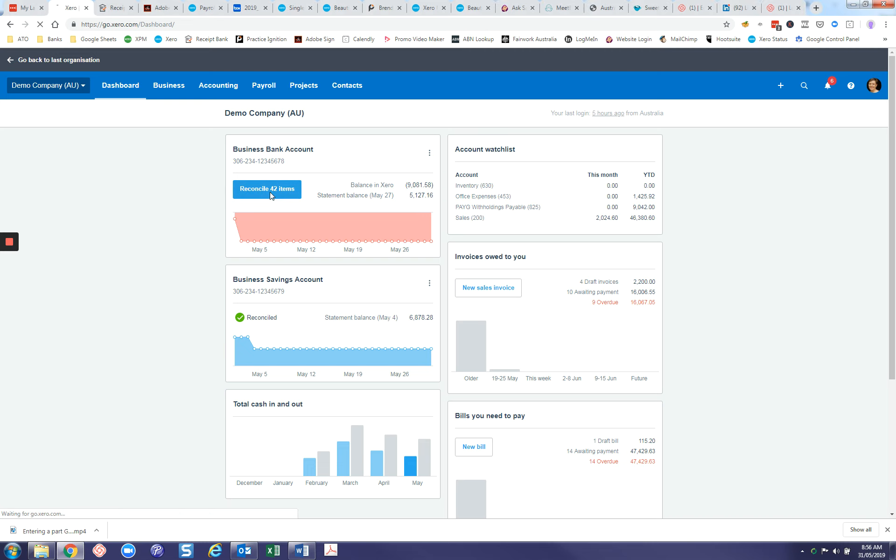
pyautogui.click(267, 188)
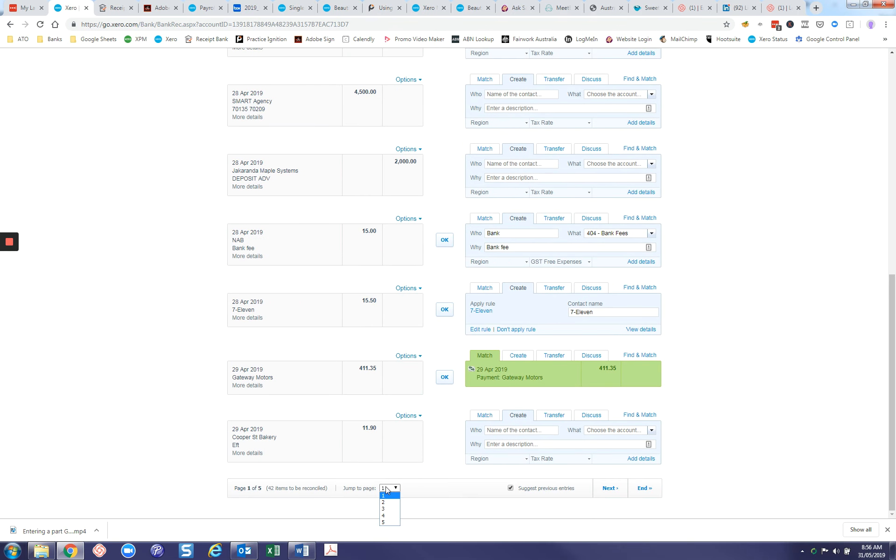
# Jump to page 4 and scroll to the KMART 1140 Loganholme spend line
pyautogui.click(386, 523)
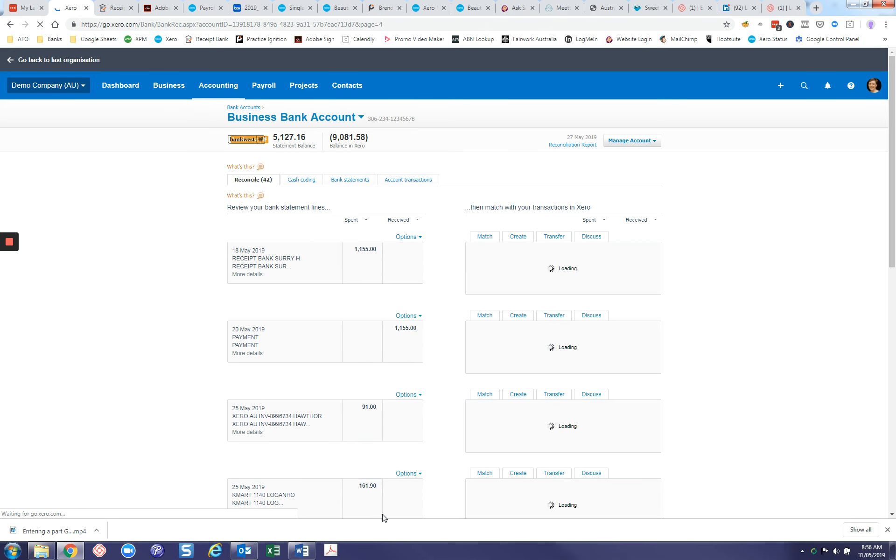
pyautogui.scroll(-3)
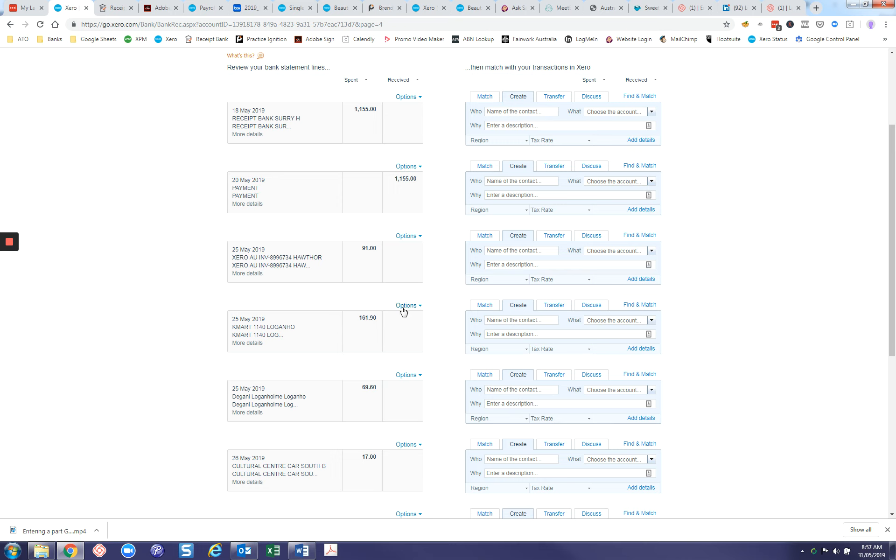
# Create a bank rule from the KMART 1140 Loganholme statement line's Options
pyautogui.click(407, 305)
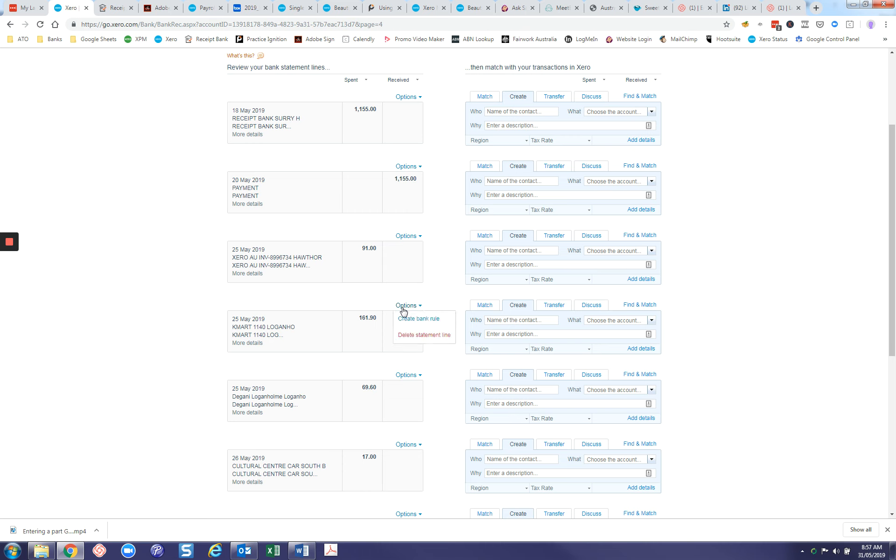
pyautogui.moveTo(414, 321)
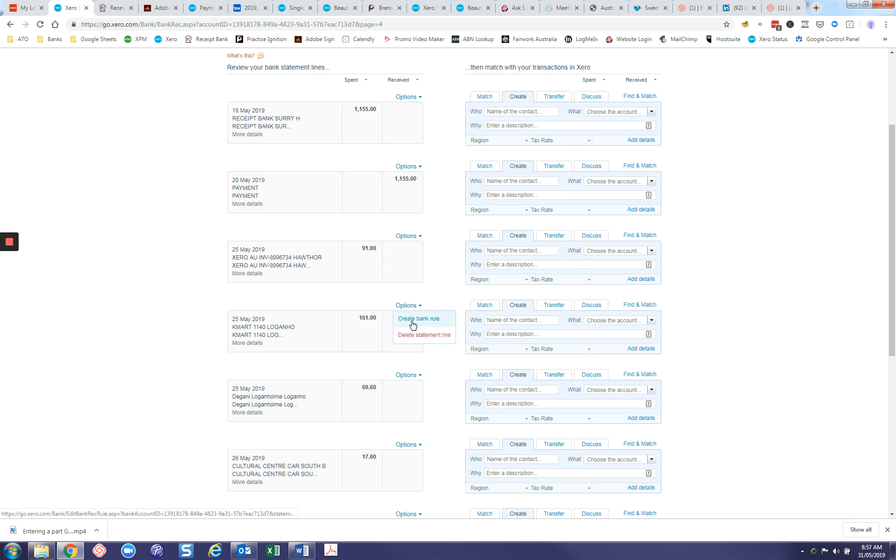
pyautogui.click(418, 318)
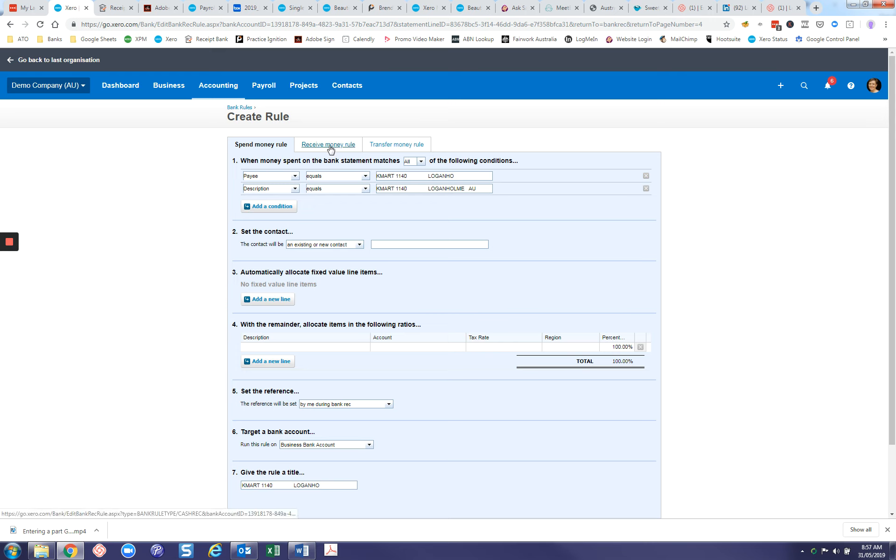
pyautogui.moveTo(408, 147)
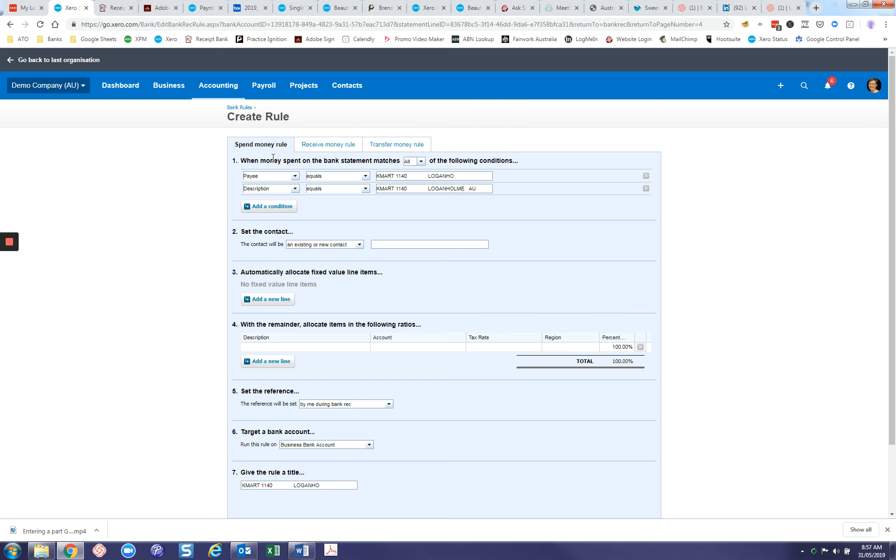
pyautogui.moveTo(182, 168)
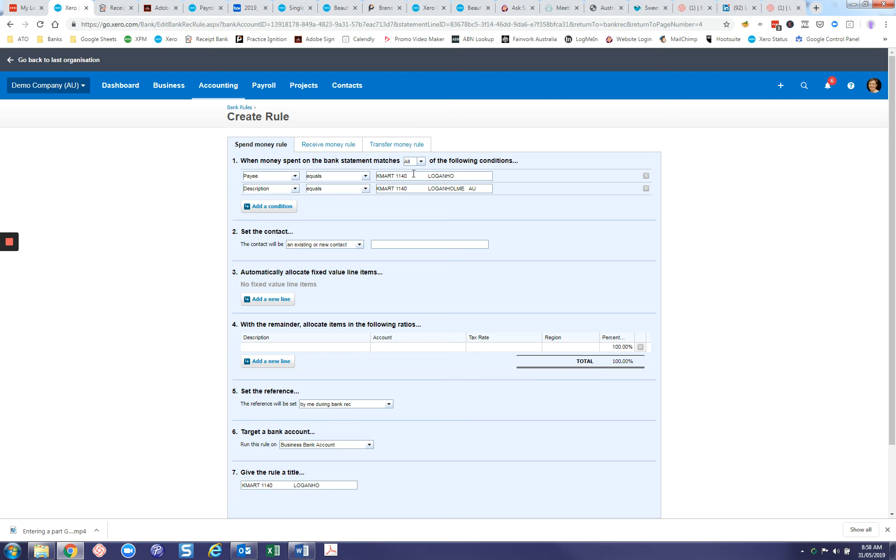
pyautogui.moveTo(381, 196)
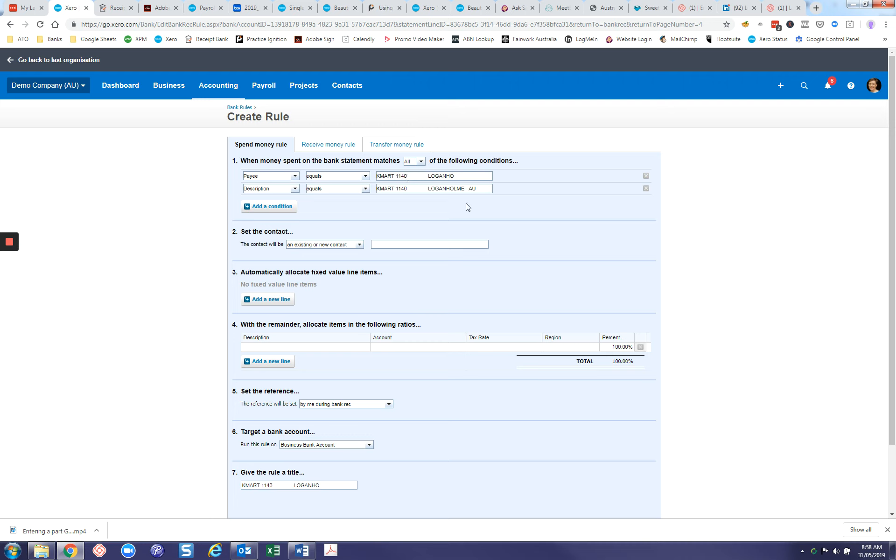
pyautogui.moveTo(471, 202)
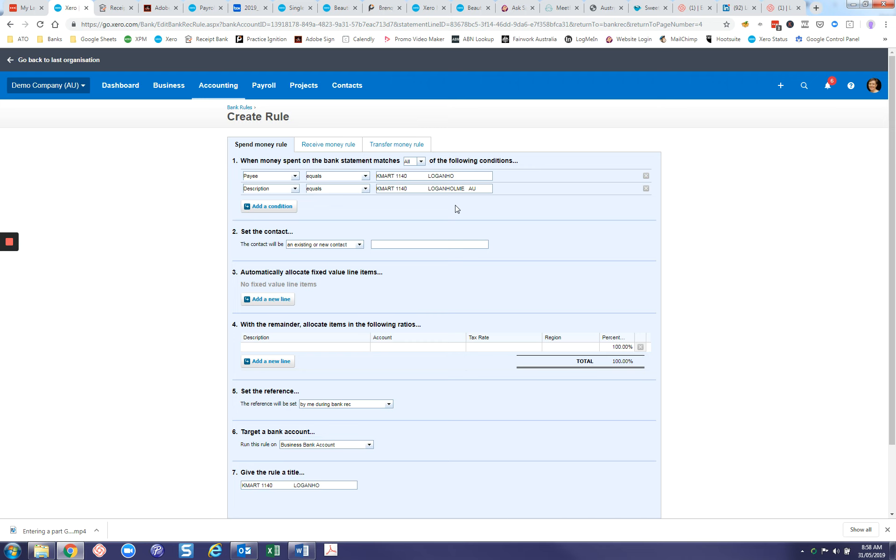
pyautogui.moveTo(445, 202)
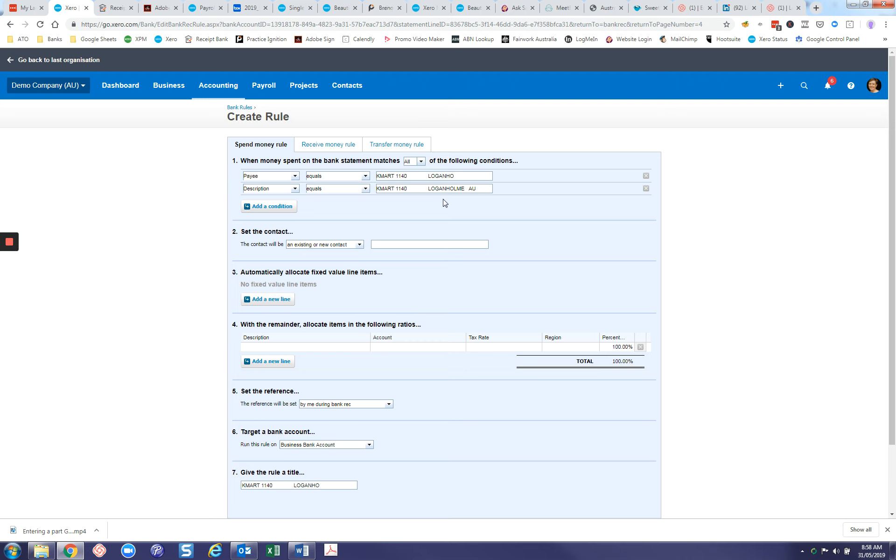
# Set the second condition to any text field equals KMART
pyautogui.click(396, 188)
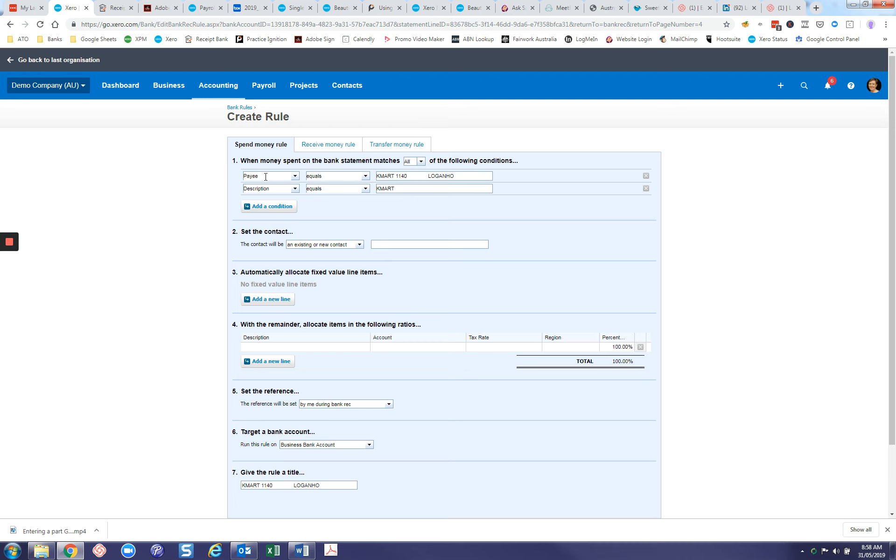
pyautogui.click(293, 189)
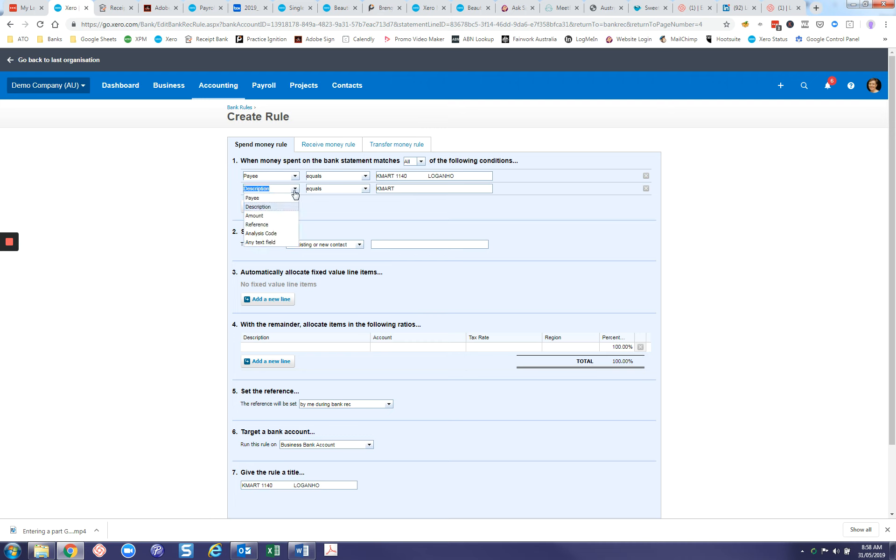
pyautogui.moveTo(267, 229)
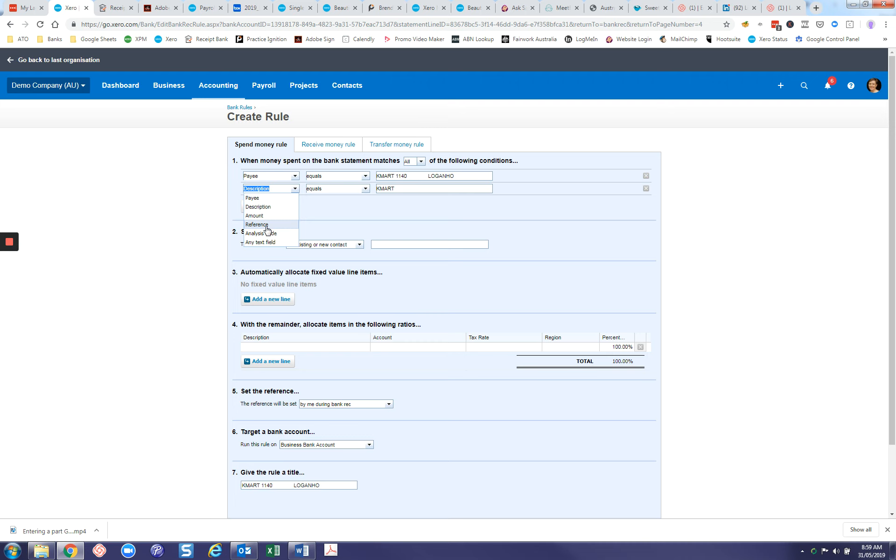
pyautogui.click(260, 242)
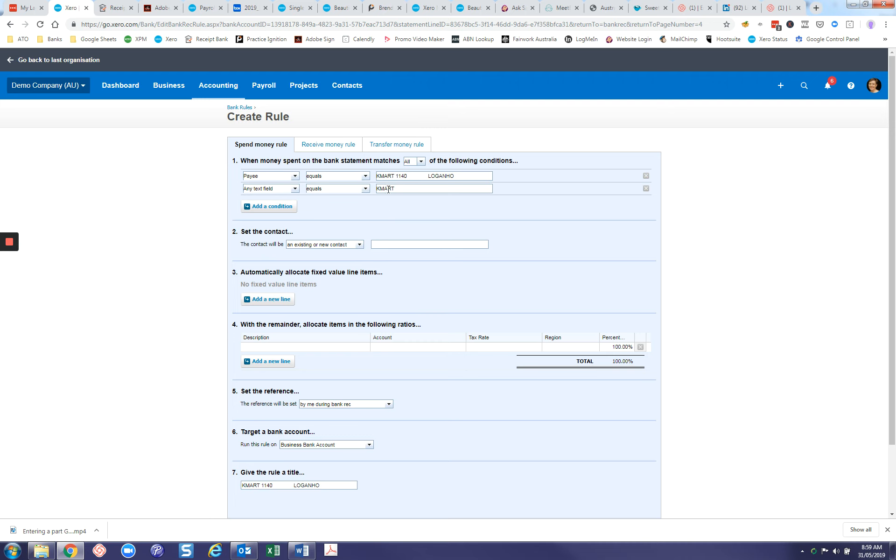
pyautogui.moveTo(407, 196)
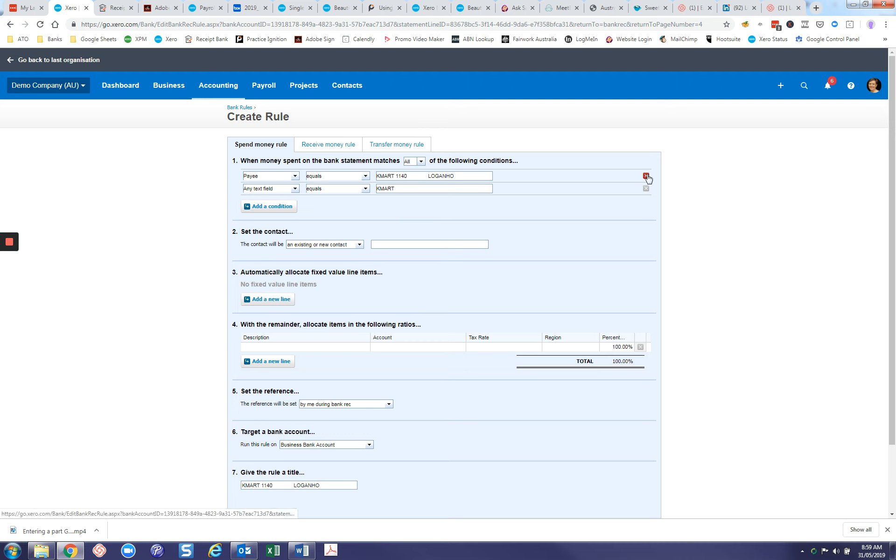
# Remove the Payee condition so the rule is any text field contains KMART
pyautogui.click(646, 176)
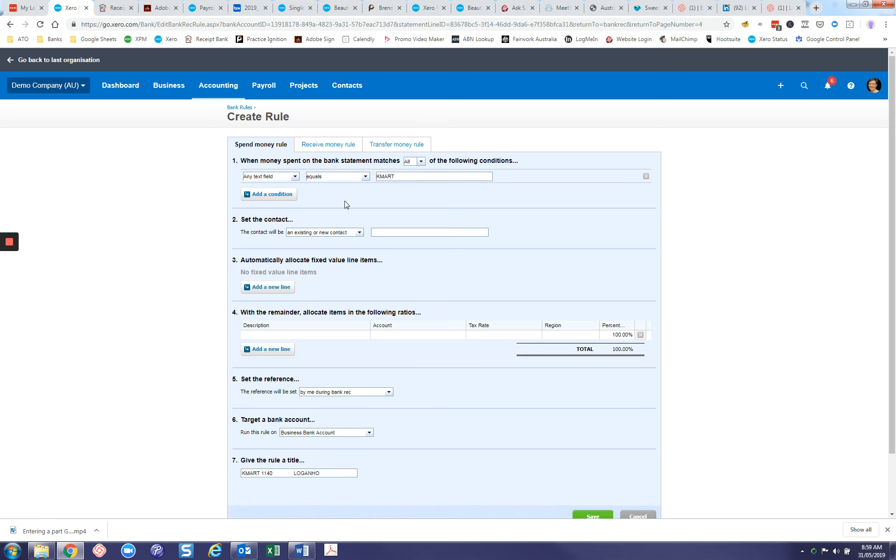
pyautogui.click(416, 180)
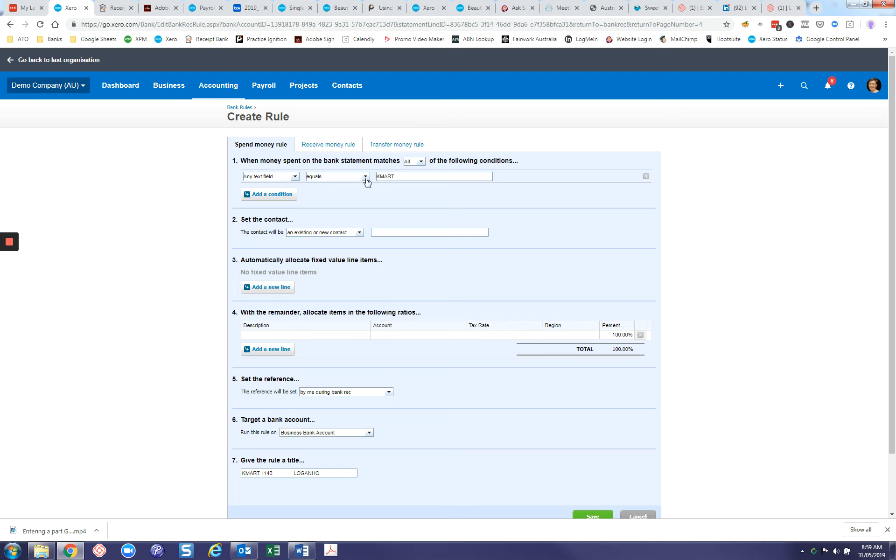
pyautogui.click(362, 176)
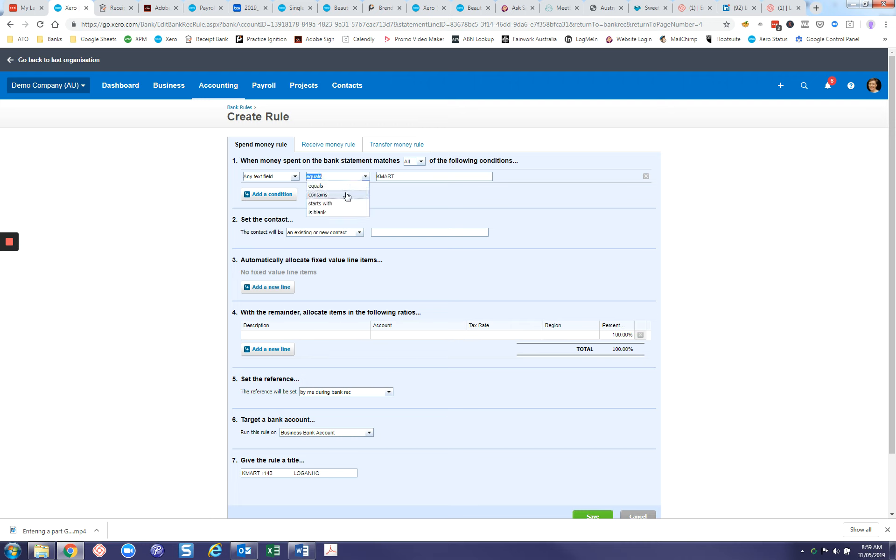
pyautogui.click(322, 195)
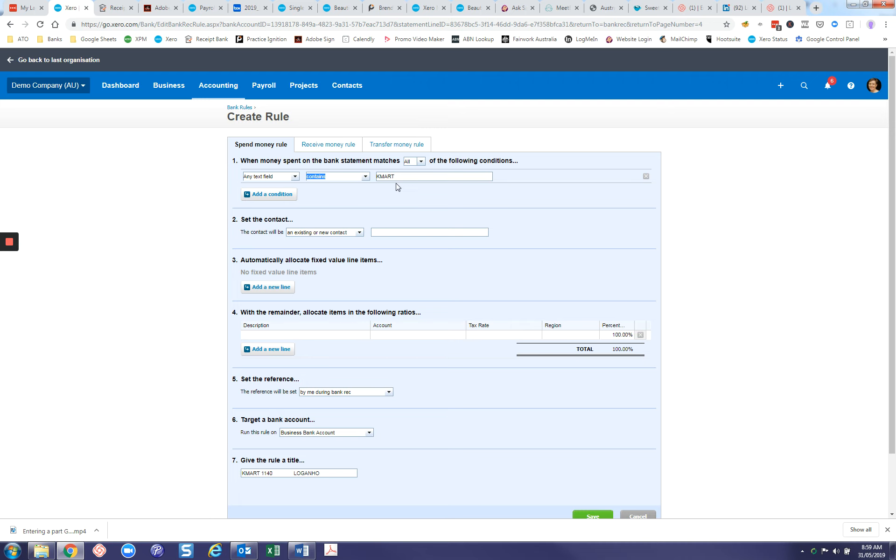
# Set the rule's contact to Kmart and move to the allocation line's account
pyautogui.click(430, 231)
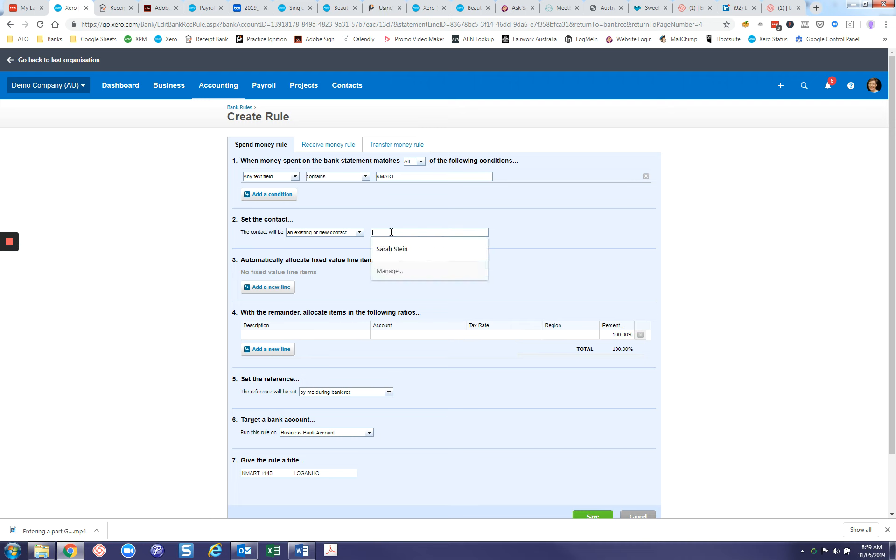
pyautogui.write('Kmart')
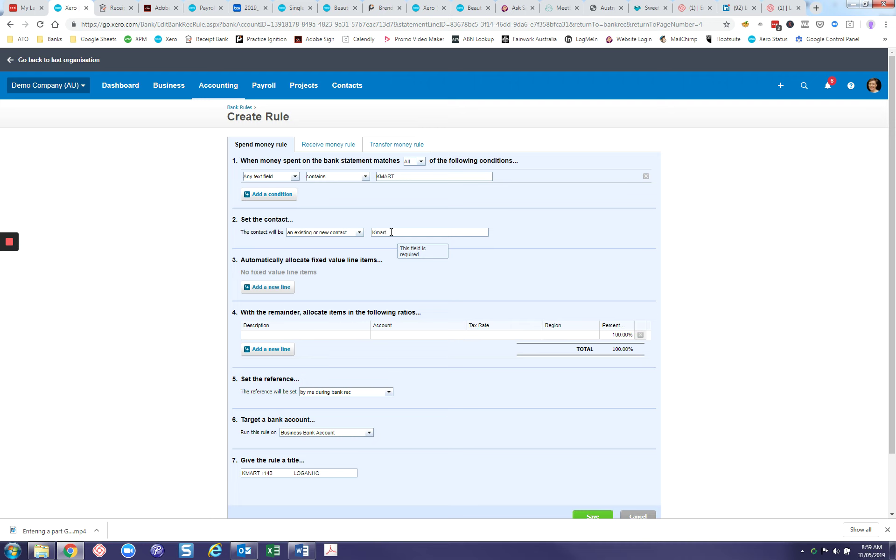
pyautogui.click(404, 256)
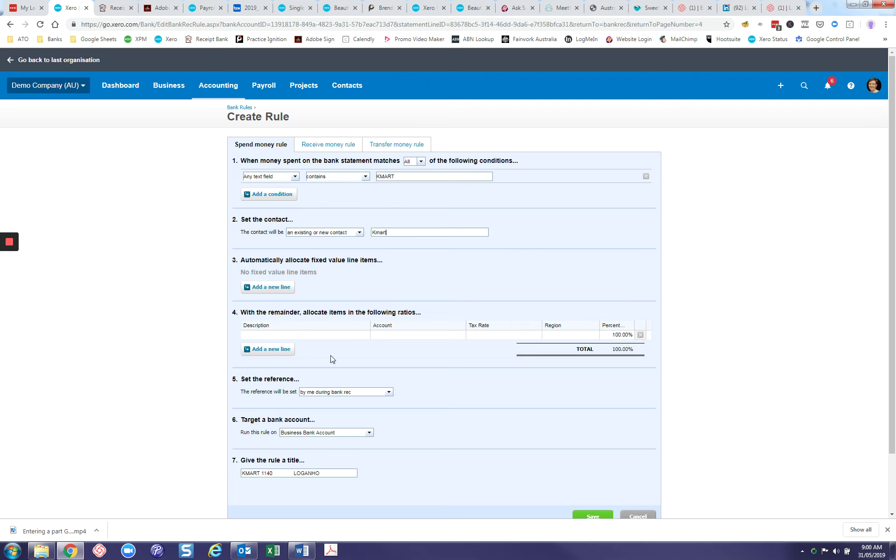
pyautogui.click(304, 334)
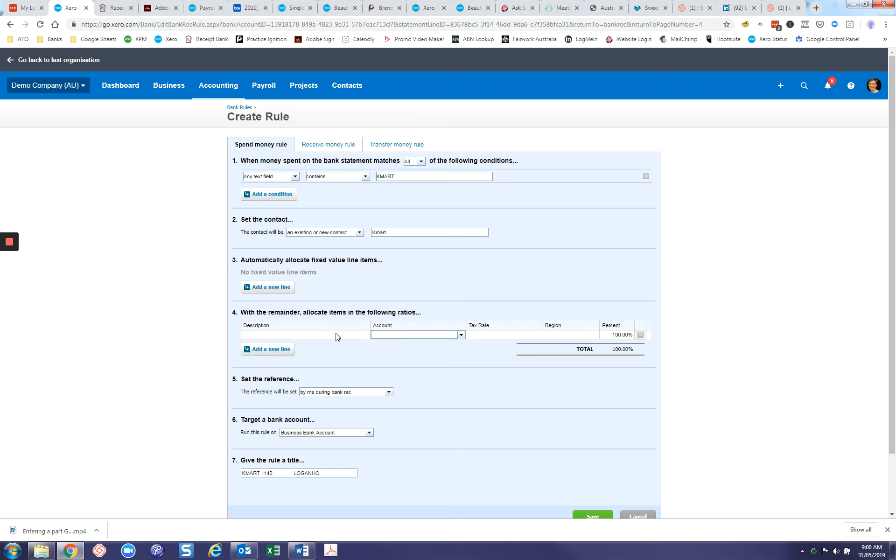
# Code the allocation to 453 - Office Expenses with GST on Expenses, region North
pyautogui.write('offic')
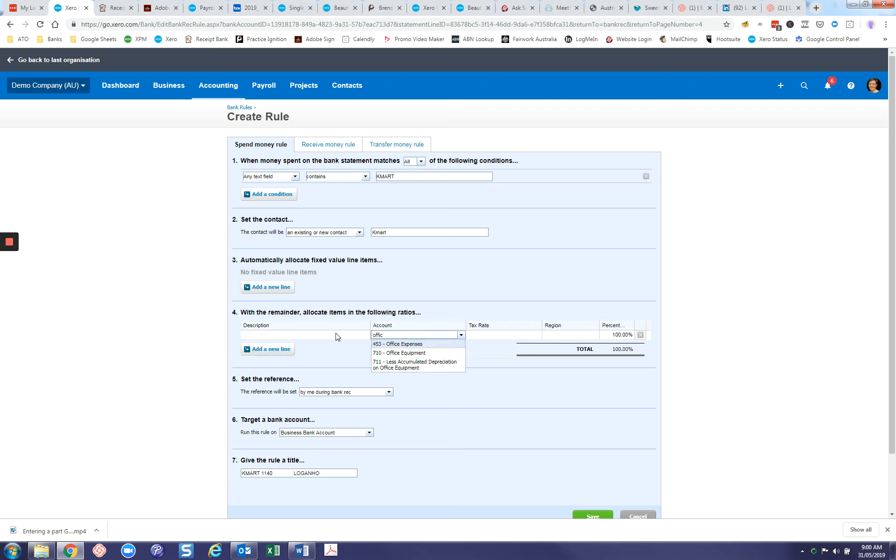
pyautogui.click(397, 343)
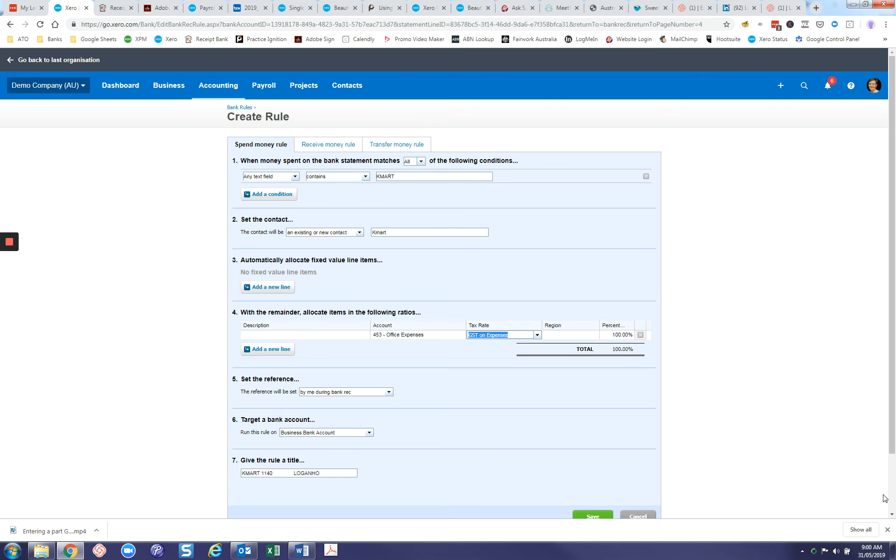
pyautogui.moveTo(791, 449)
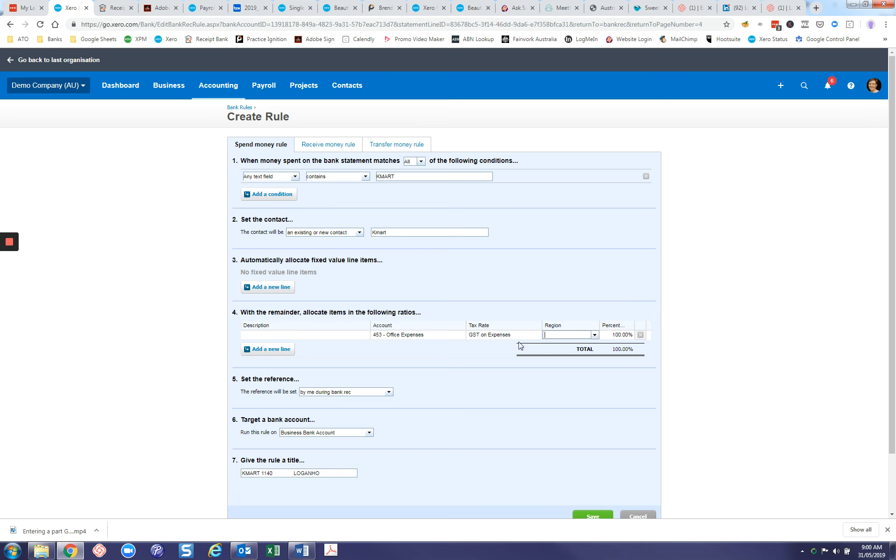
pyautogui.click(595, 334)
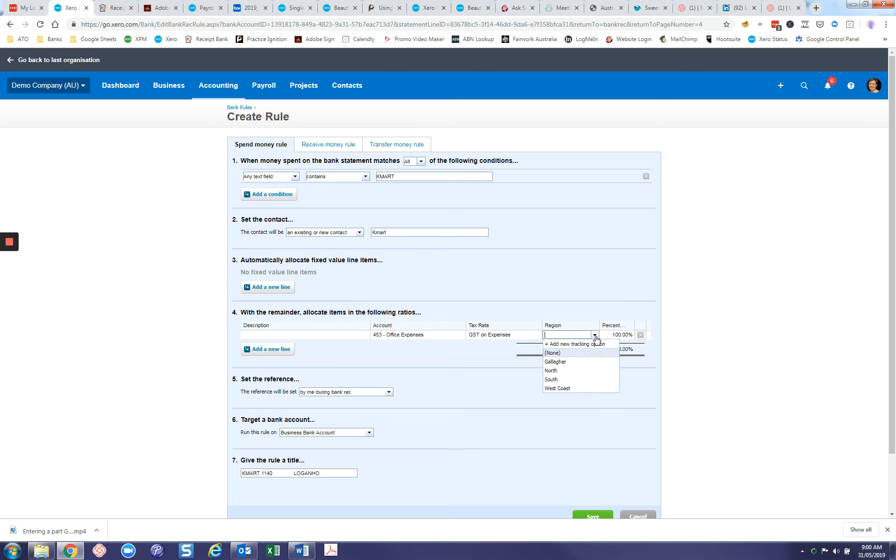
pyautogui.click(550, 370)
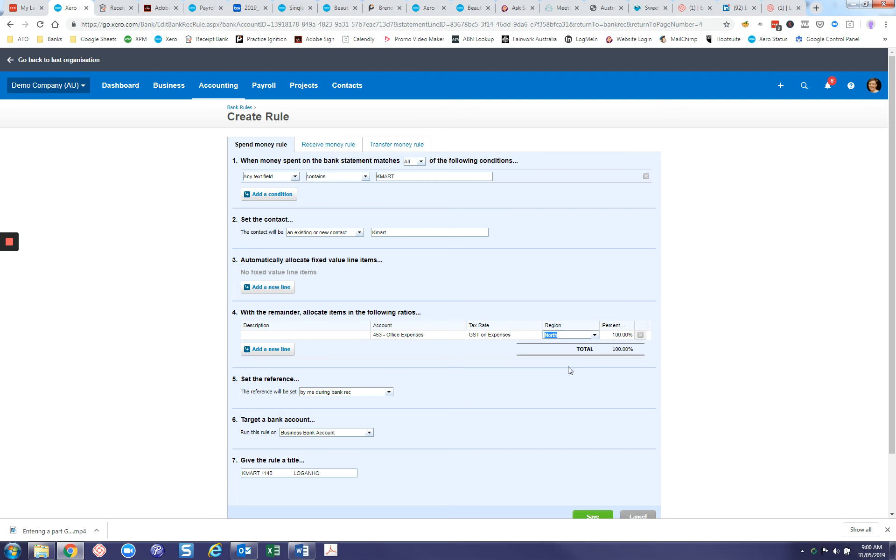
pyautogui.moveTo(193, 473)
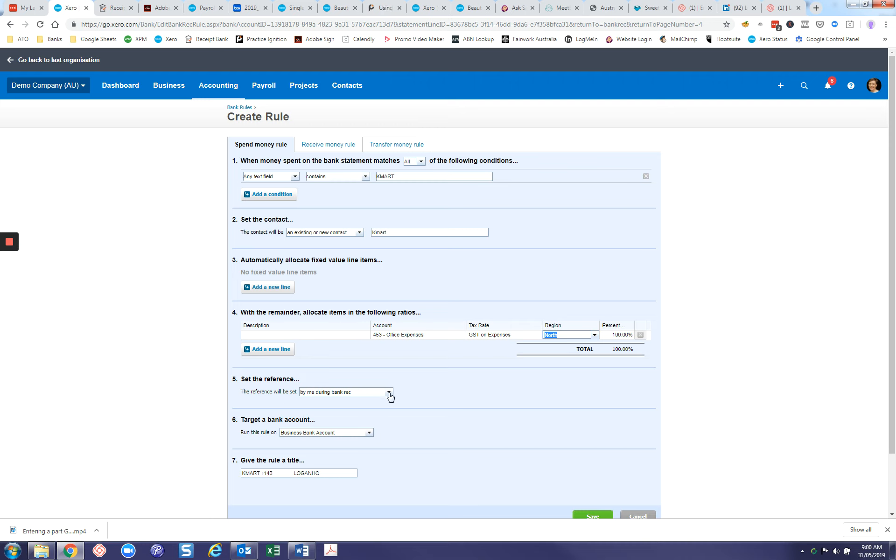
# Take the reference from the statement Reference and run the rule on all bank accounts
pyautogui.click(389, 392)
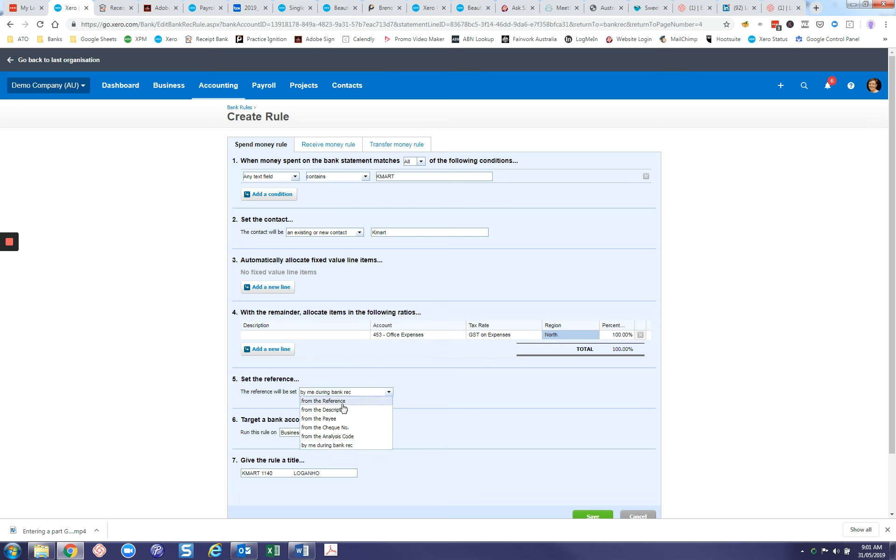
pyautogui.click(323, 401)
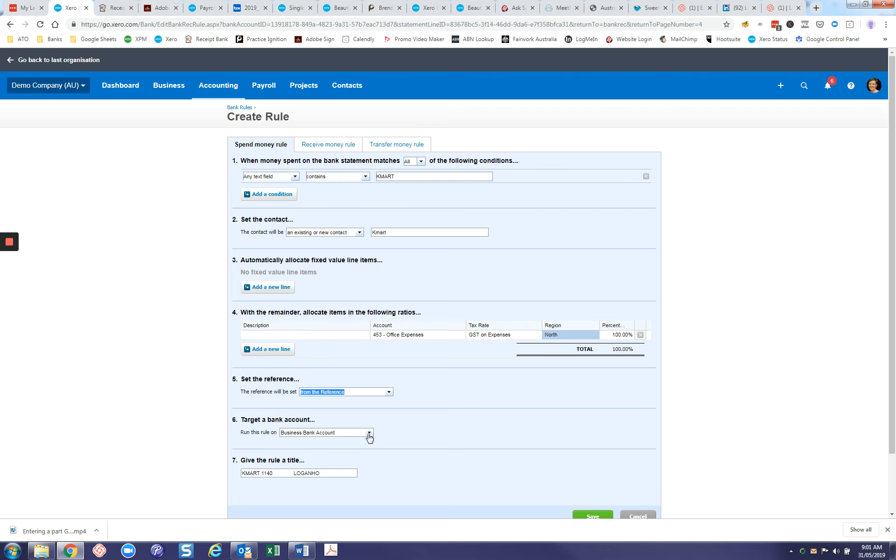
pyautogui.click(371, 433)
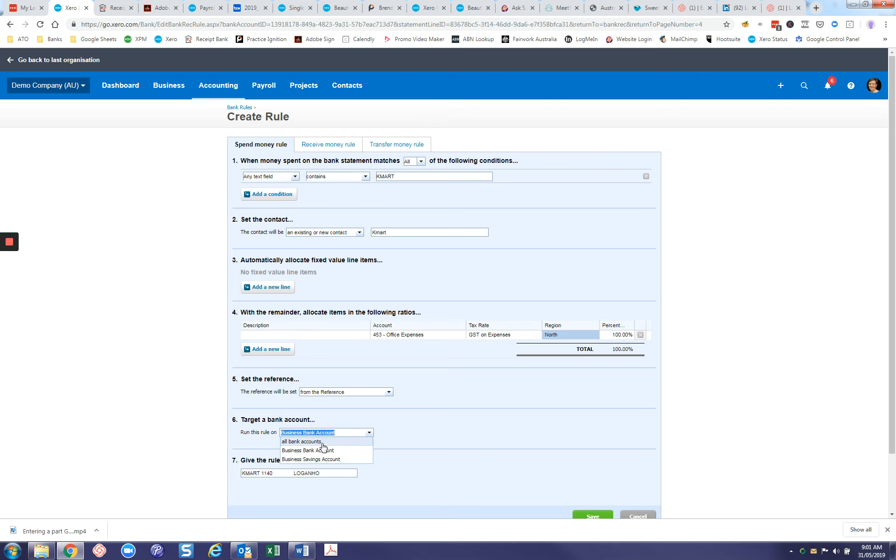
pyautogui.click(301, 441)
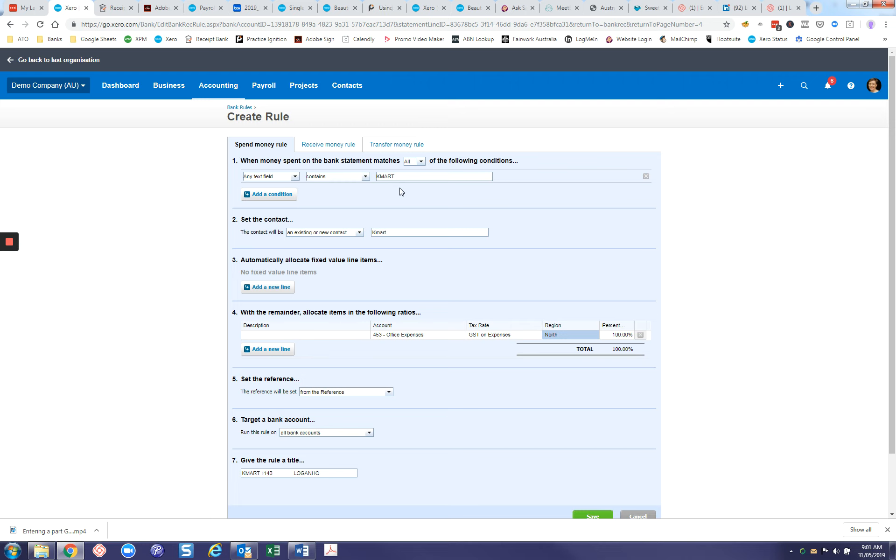
pyautogui.moveTo(288, 485)
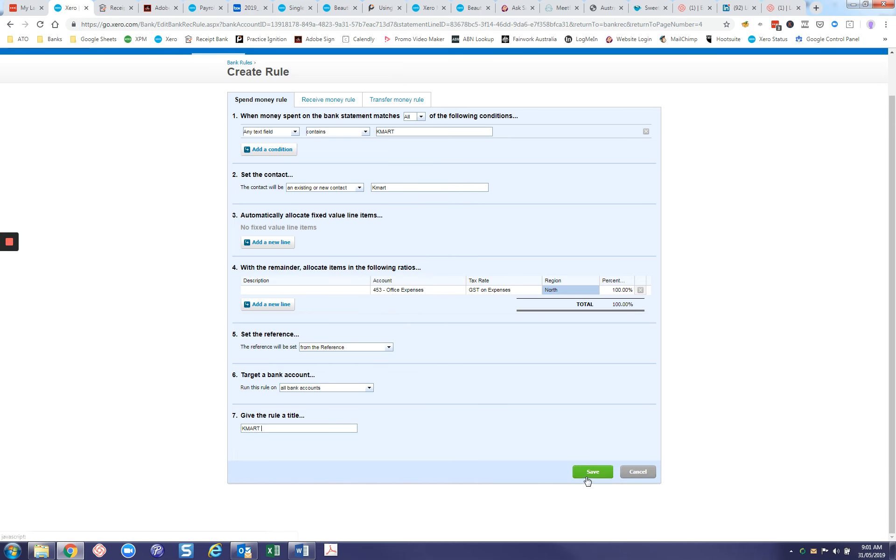
# Save the rule titled KMART
pyautogui.click(593, 472)
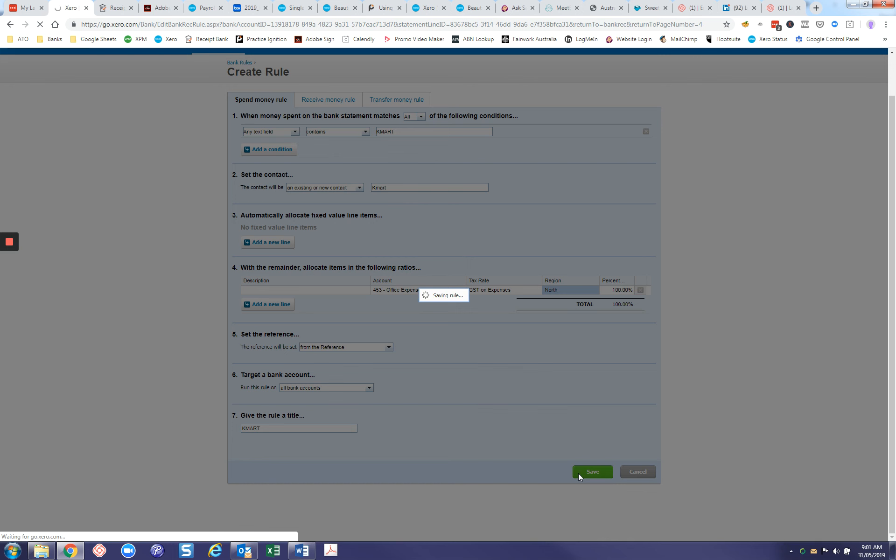
pyautogui.click(591, 471)
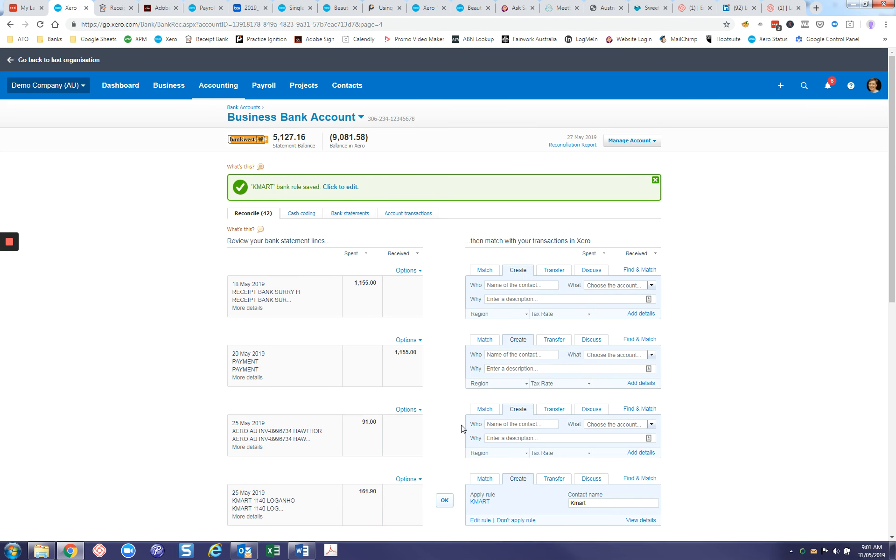
# Scroll down the Reconcile tab where the KMART line offers 'Apply rule KMART'
pyautogui.scroll(-3)
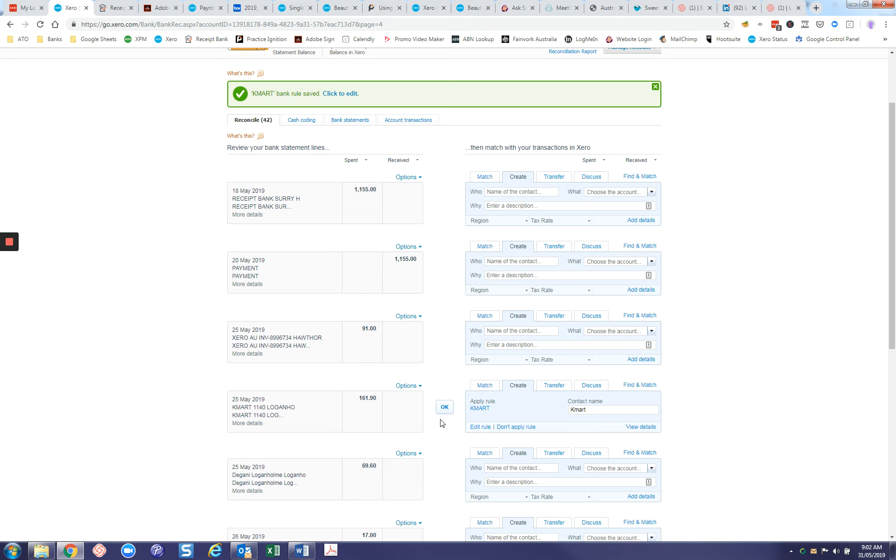
pyautogui.moveTo(478, 422)
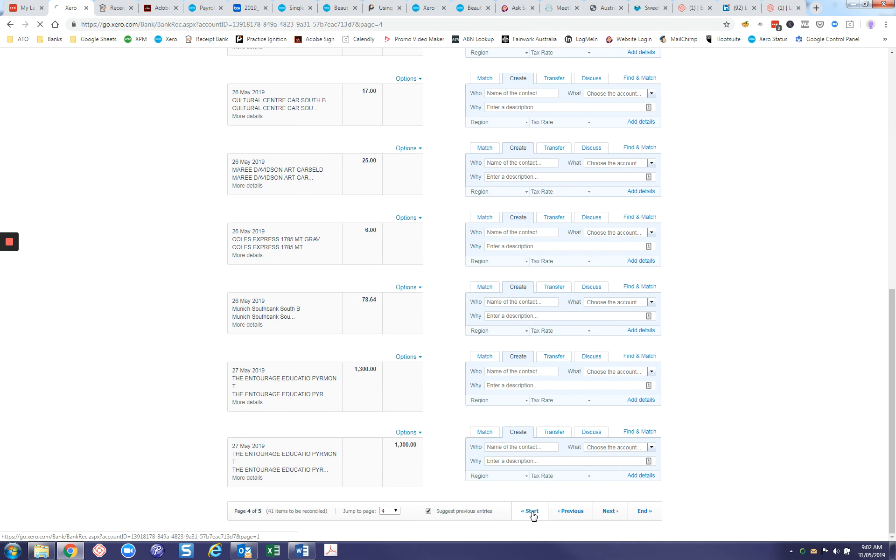
# Return to page 1 of unreconciled statement lines and locate the 7-Eleven line with its rule
pyautogui.click(530, 512)
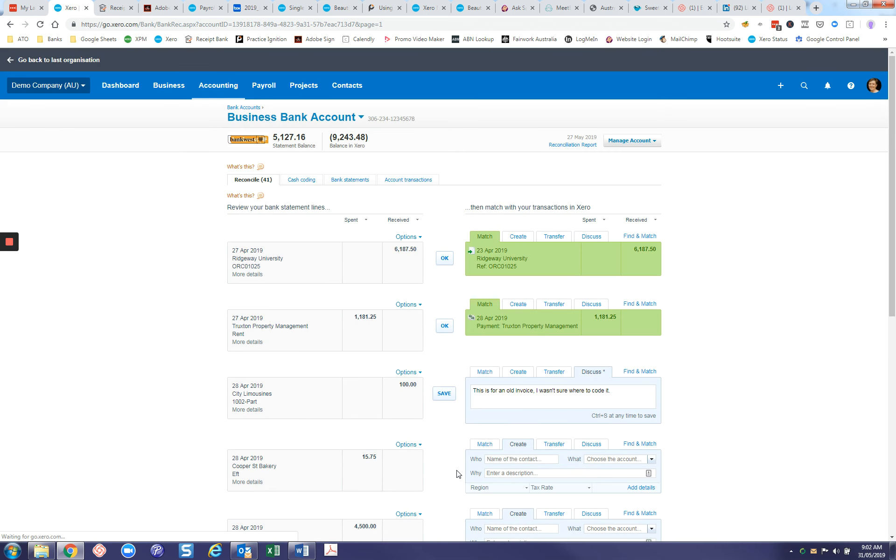
pyautogui.scroll(-3)
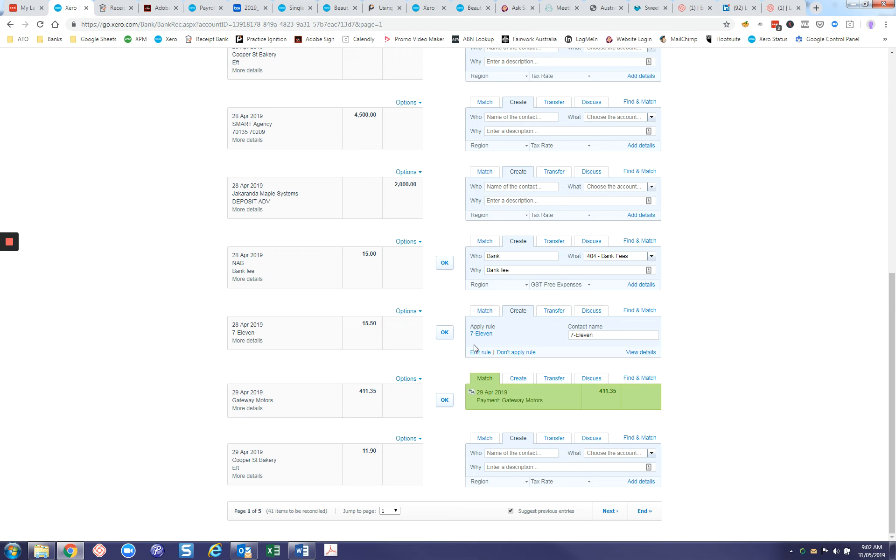
pyautogui.moveTo(520, 400)
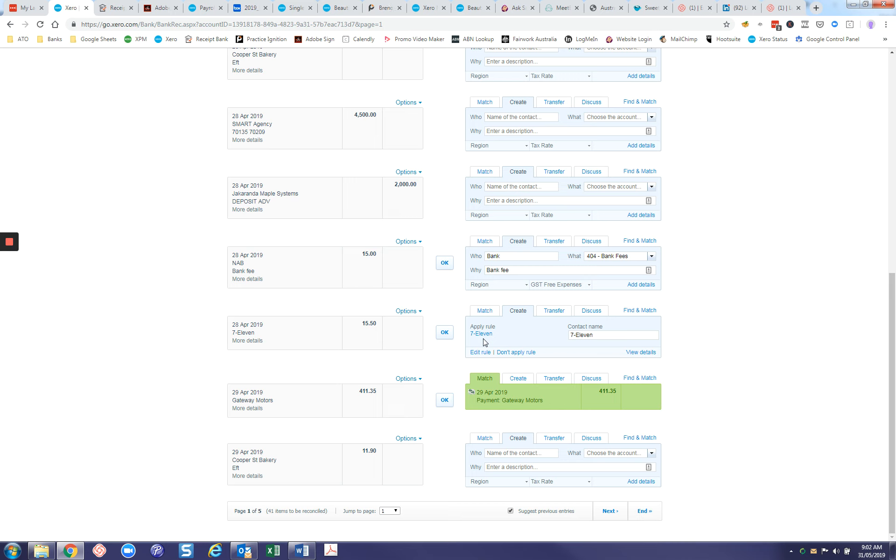
pyautogui.moveTo(640, 353)
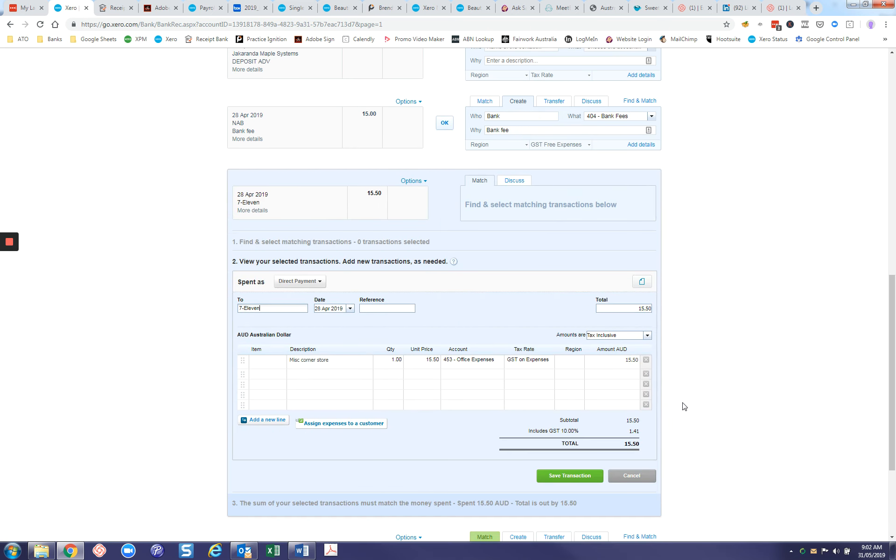
# Recode the 7-Eleven transaction to 449 Motor Vehicle Expenses by searching 'fuel', then save it
pyautogui.write('fuel')
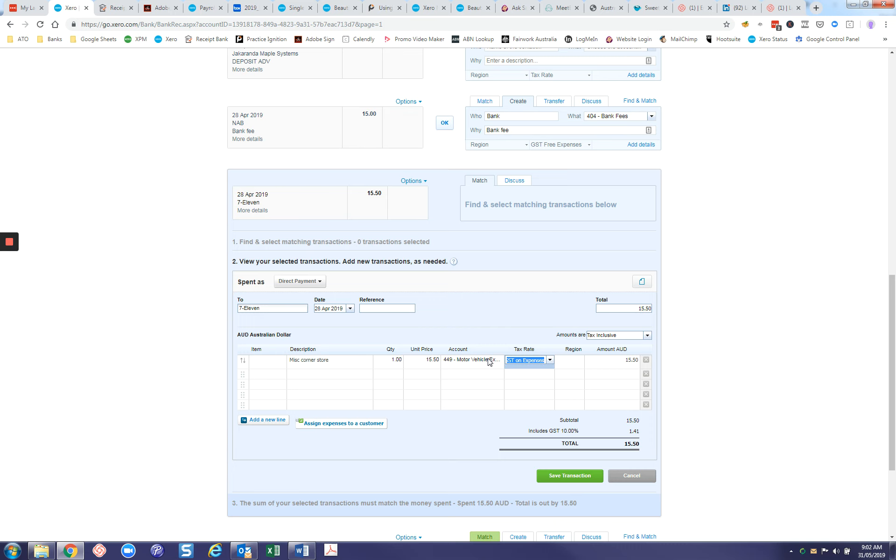
pyautogui.click(569, 476)
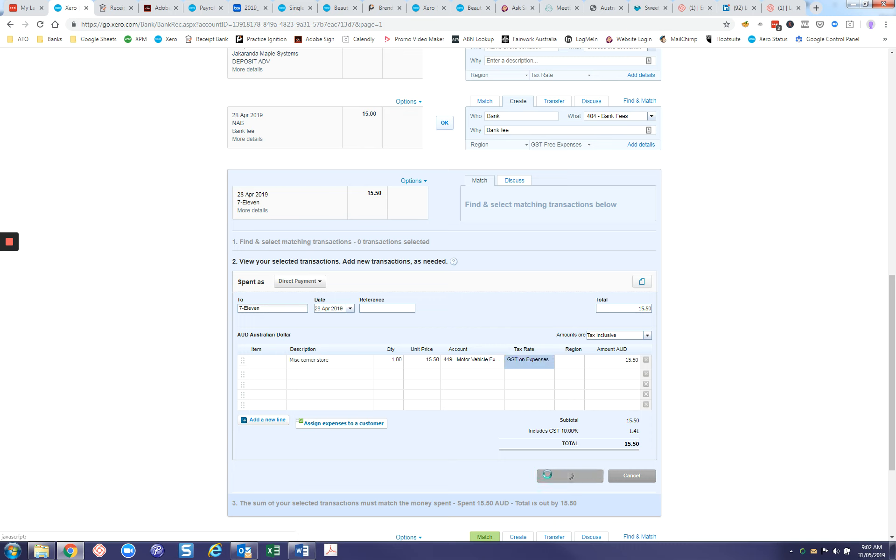